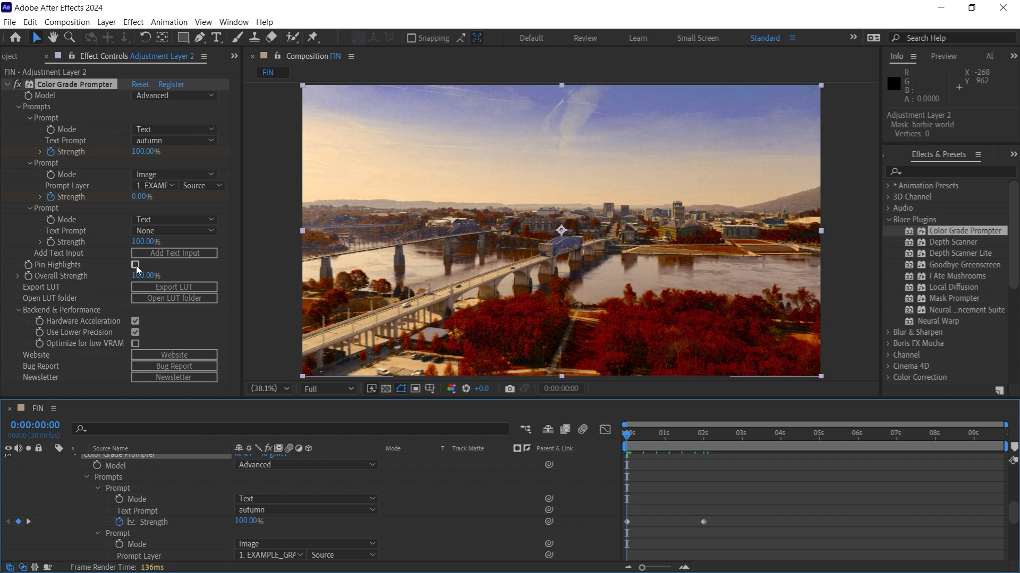
Enable Pin Highlights on the Color Grade Prompter effect
left_click(134, 264)
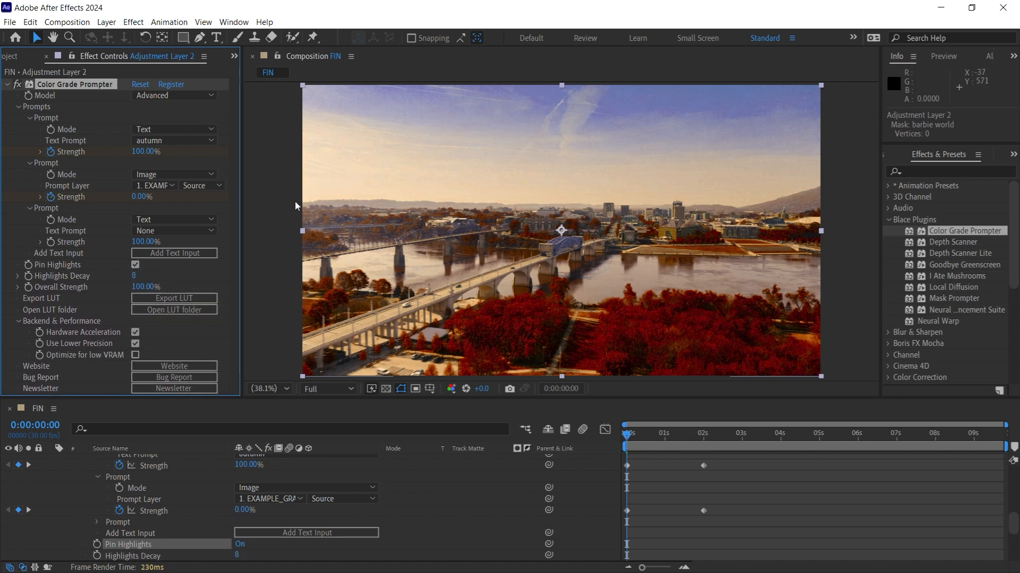
mouse_move(170, 280)
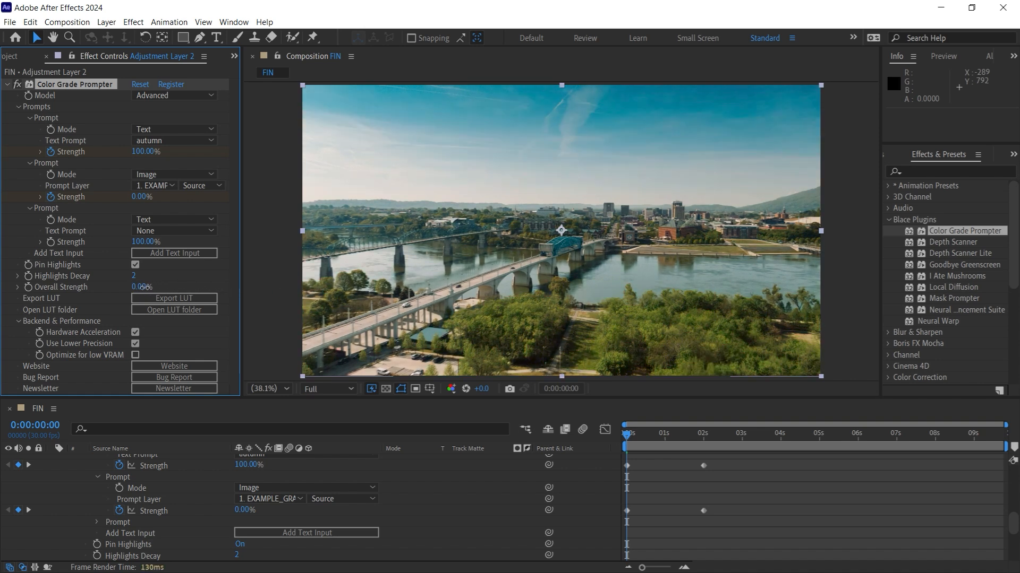
Scrub the grade's Overall Strength down to 0% to reveal the original footage
left_click(173, 309)
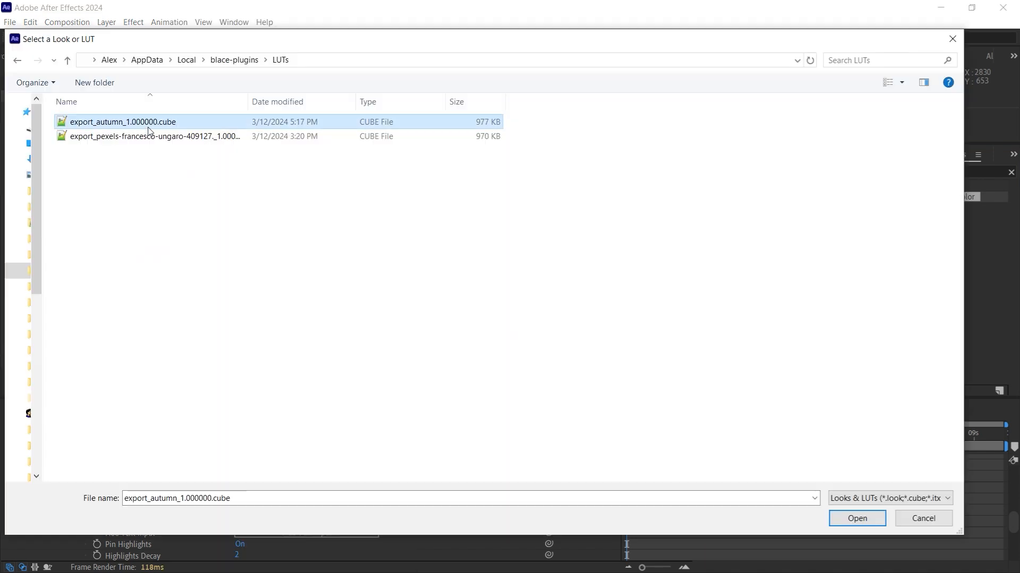
Load export_autumn_1.000000.cube as Lumetri Color's creative look
left_click(856, 518)
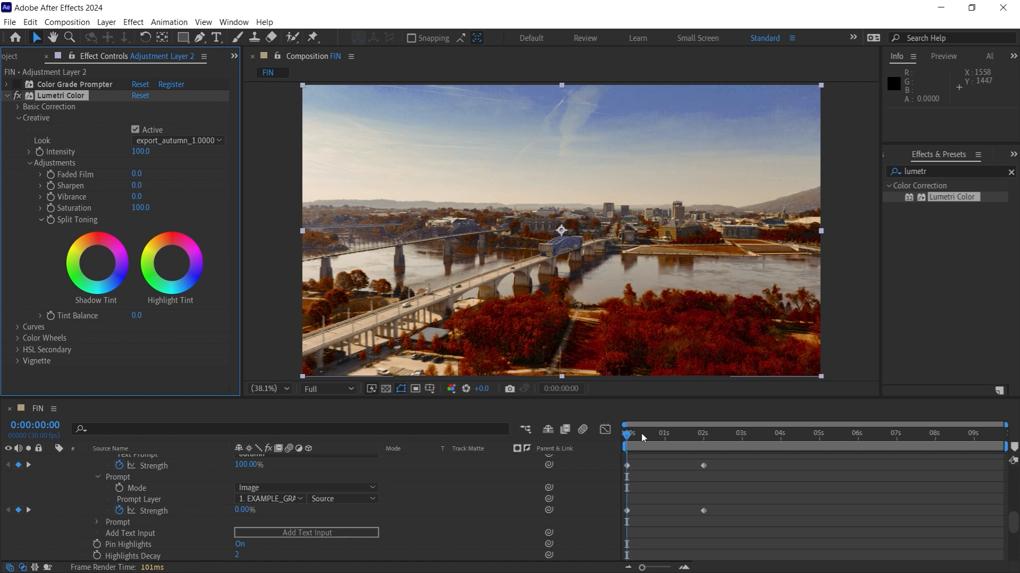
left_click(165, 471)
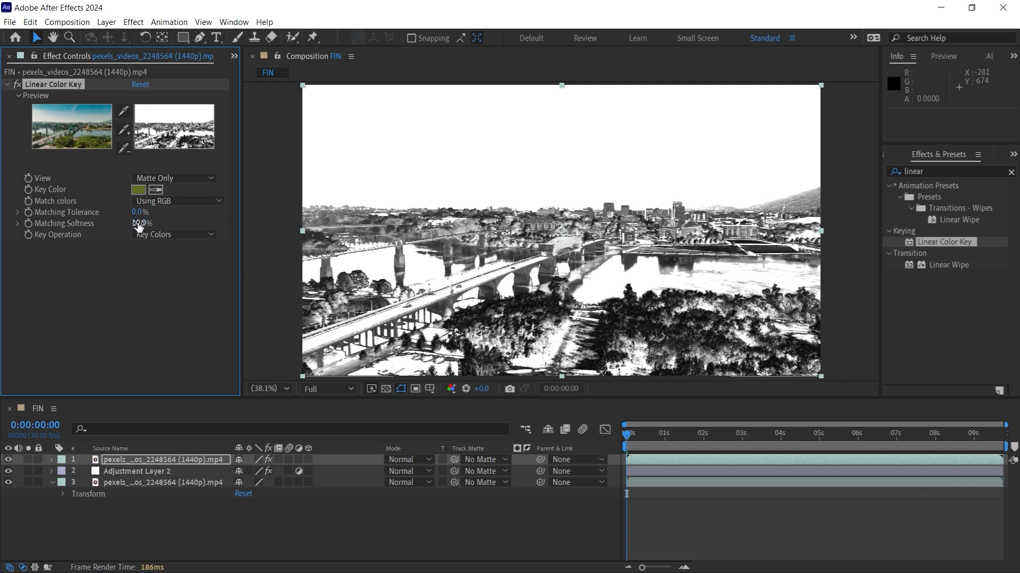
Set the duplicated top layer's Linear Color Key view to Matte Only
left_click(481, 471)
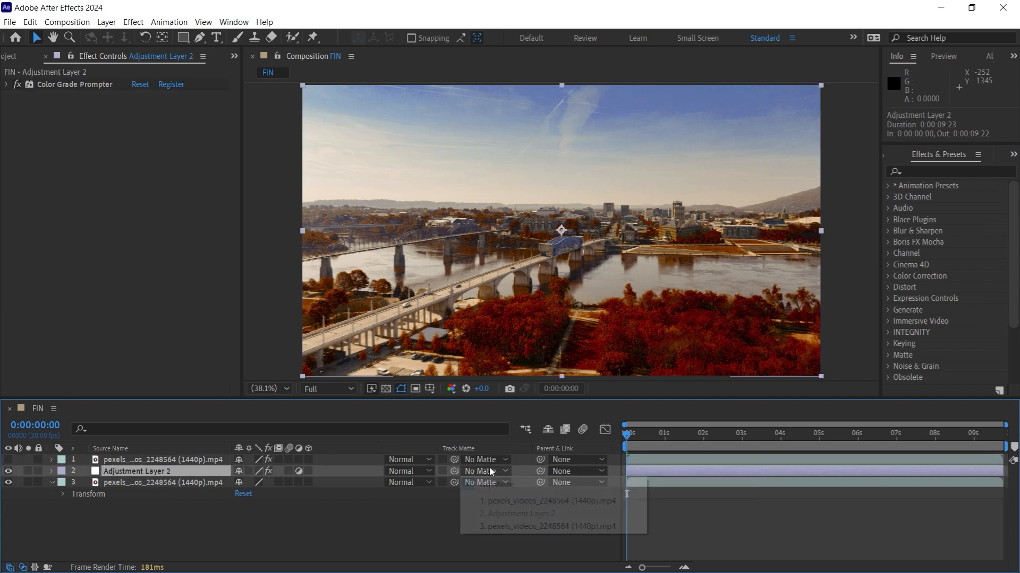